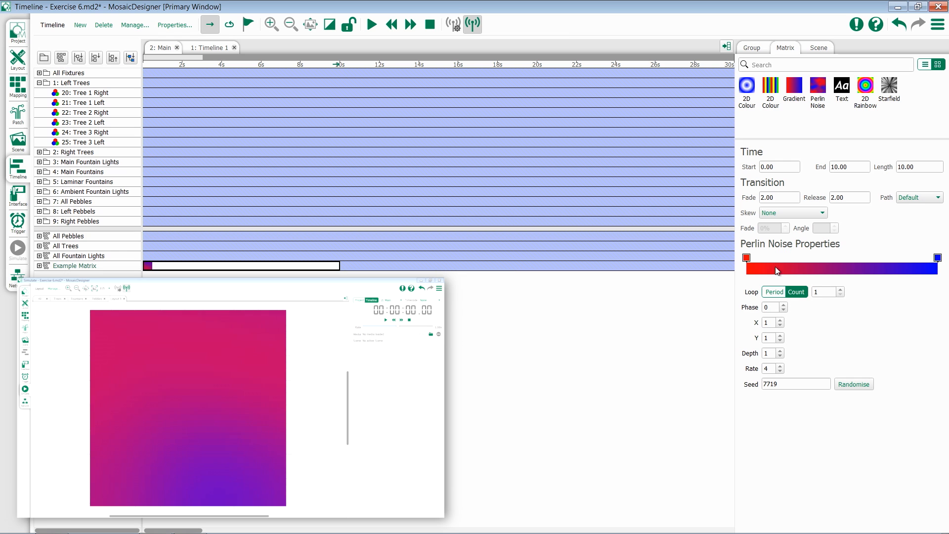
pyautogui.moveTo(906, 317)
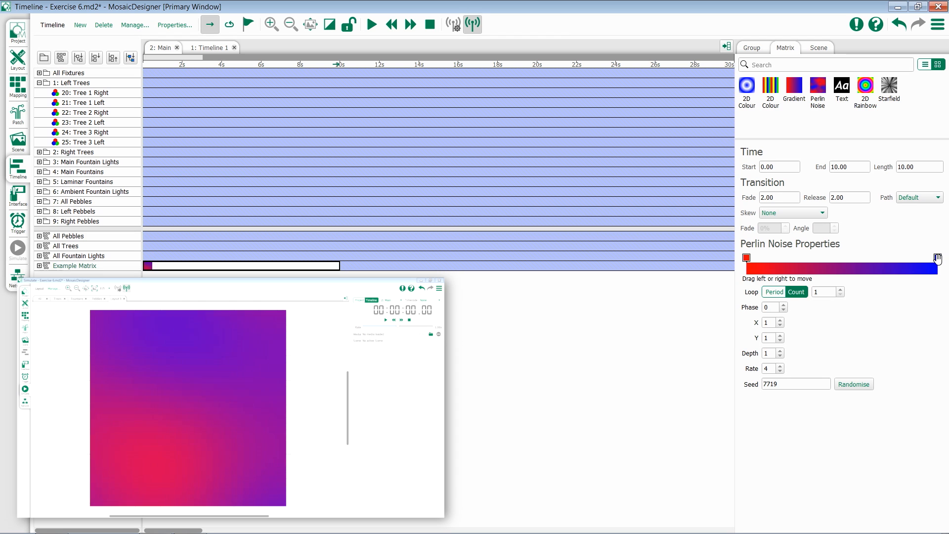
# Change the Perlin Noise gradient to run from white to blue, dropping the red stop.
pyautogui.click(888, 258)
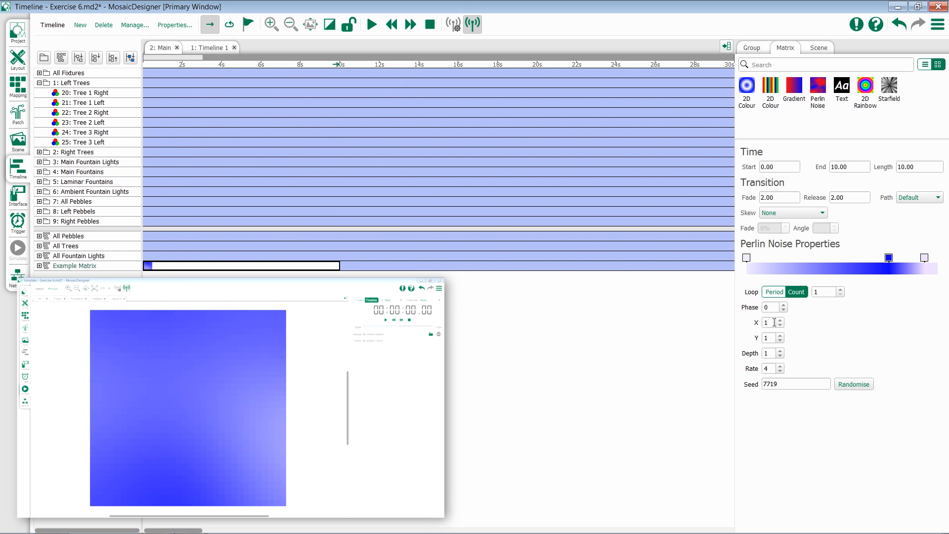
# Raise the Perlin Noise X to 5 and Y to 4 for wavy blue patches.
pyautogui.click(781, 320)
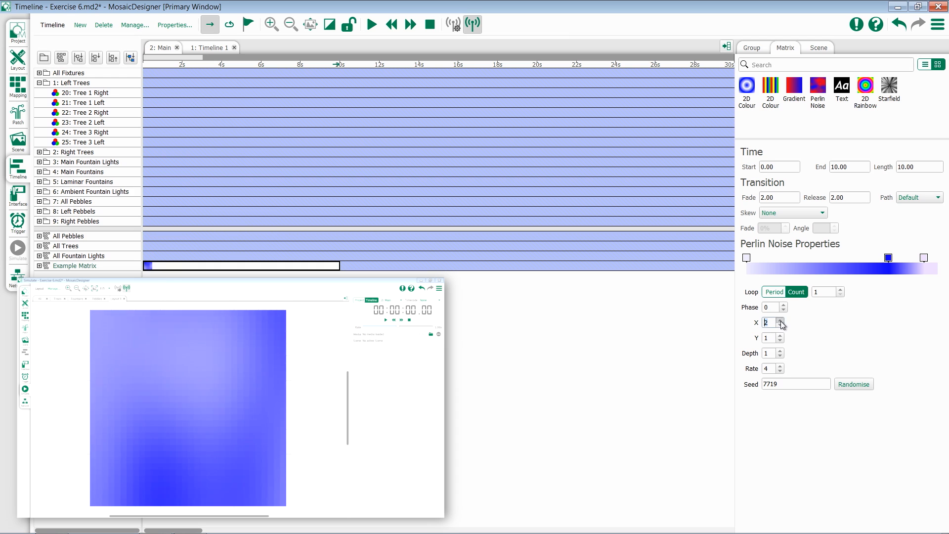
pyautogui.click(781, 320)
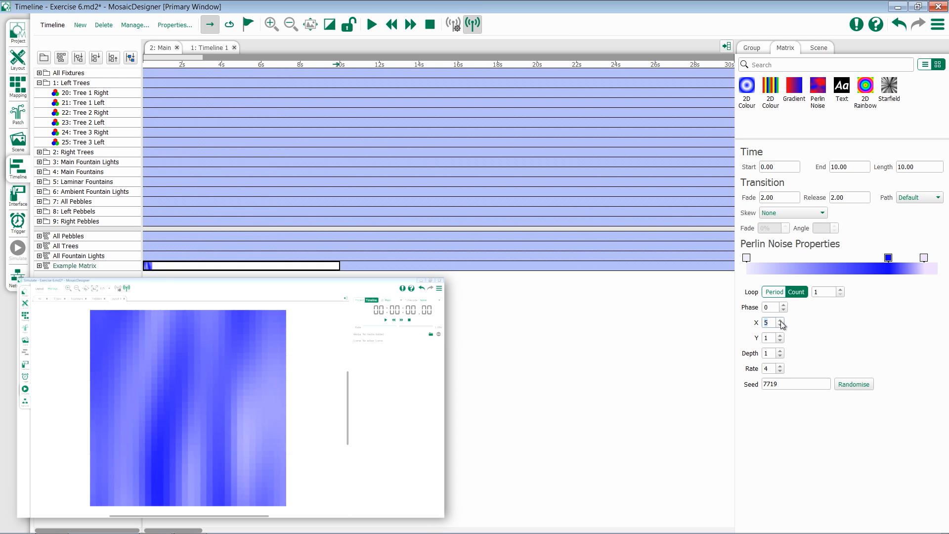
pyautogui.click(781, 335)
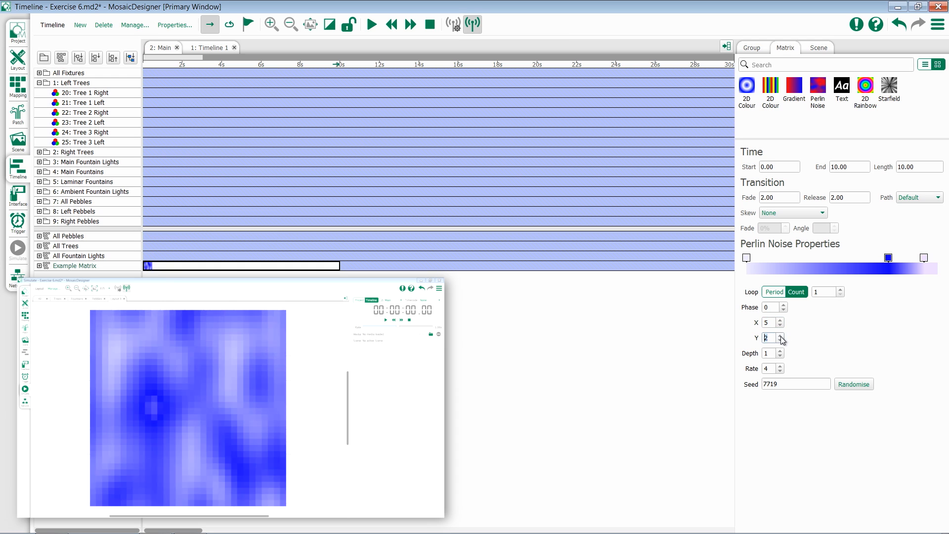
pyautogui.click(781, 336)
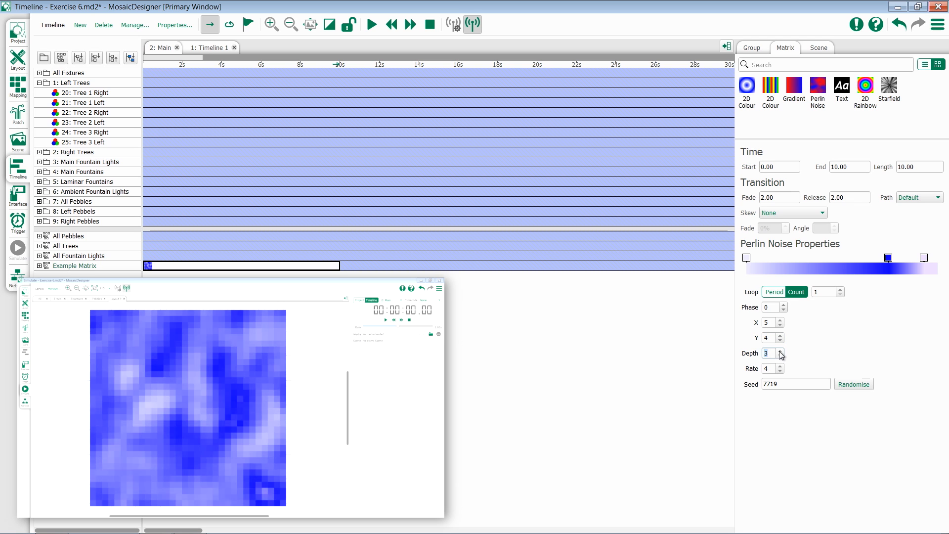
# Raise the Perlin Noise depth toward 5 for finer cloud detail.
pyautogui.click(781, 351)
pyautogui.write('5')
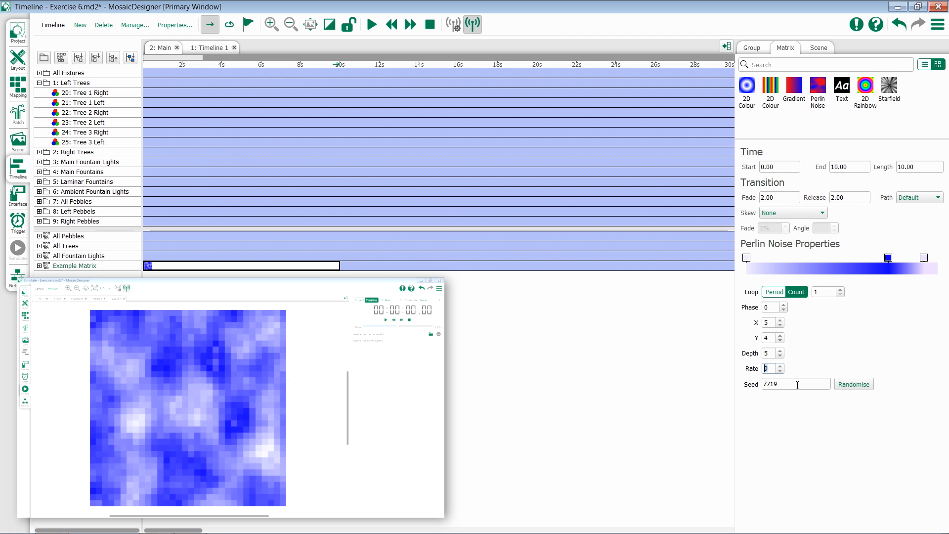
# Raise the rate to 9 and randomise the seed to 15120, reshuffling the clouds.
pyautogui.click(853, 383)
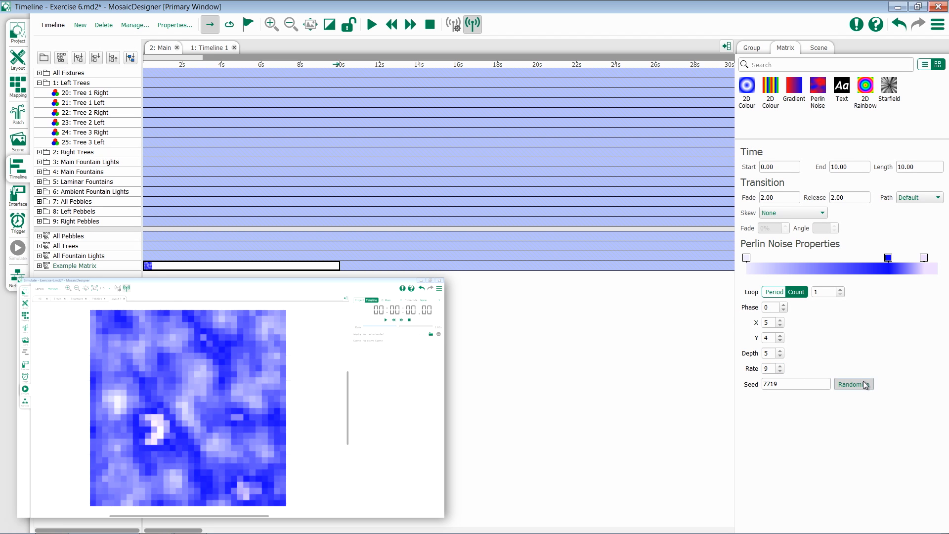
pyautogui.click(853, 384)
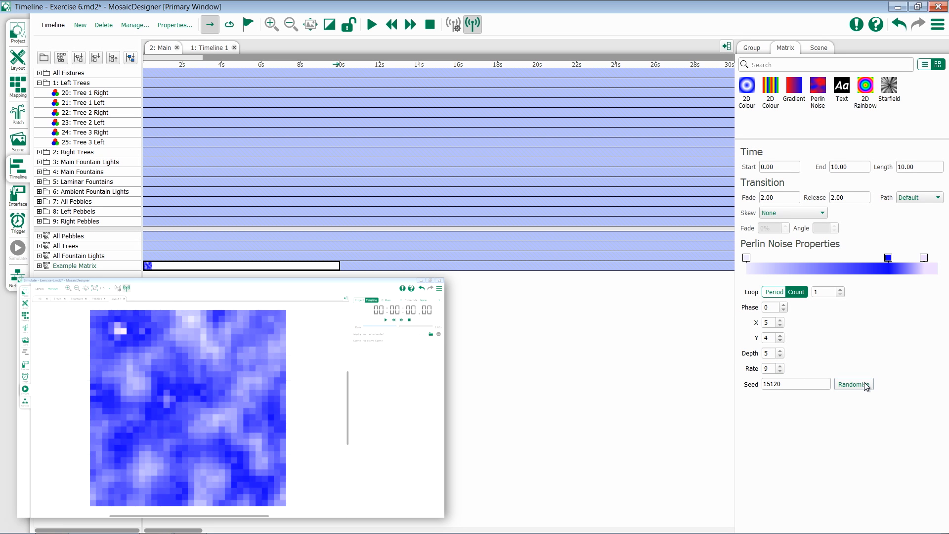
pyautogui.click(853, 384)
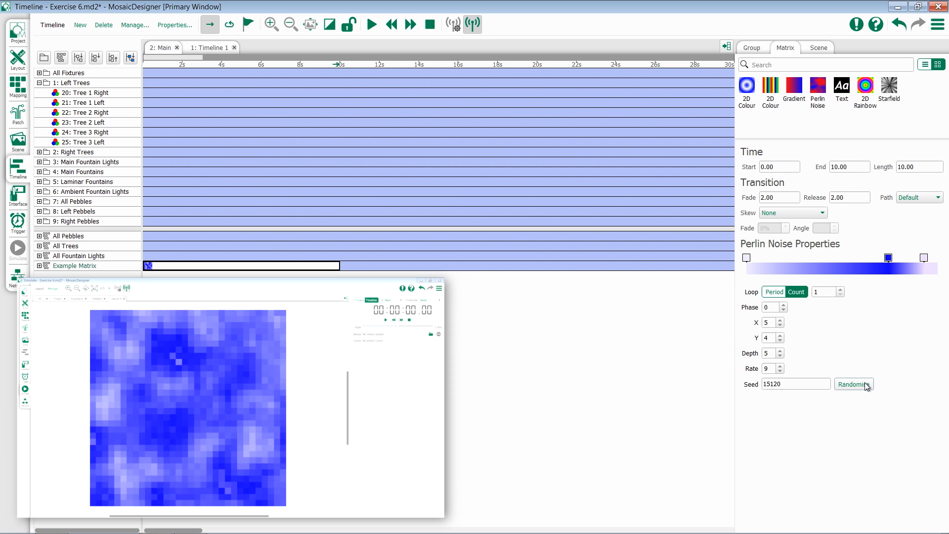